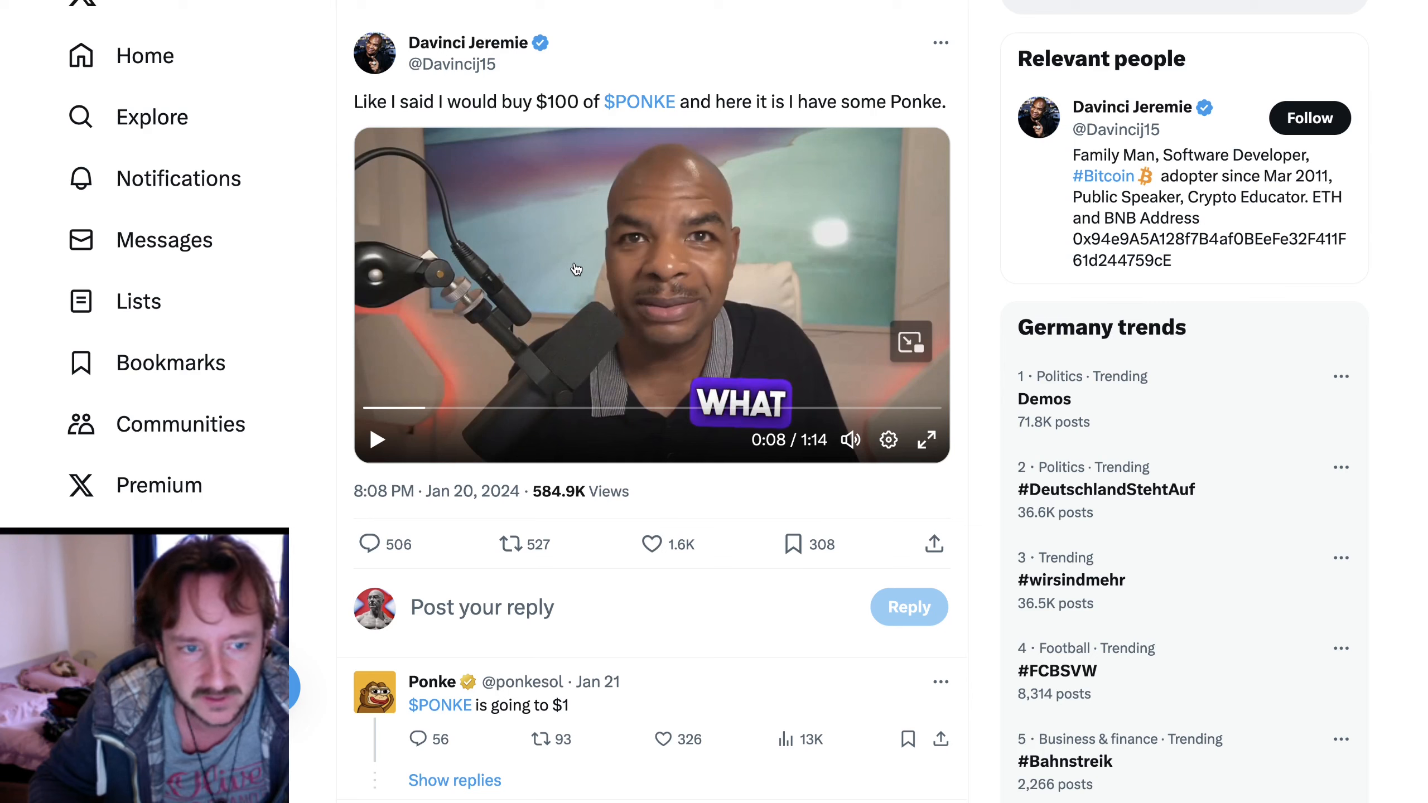
mouse_move(553, 499)
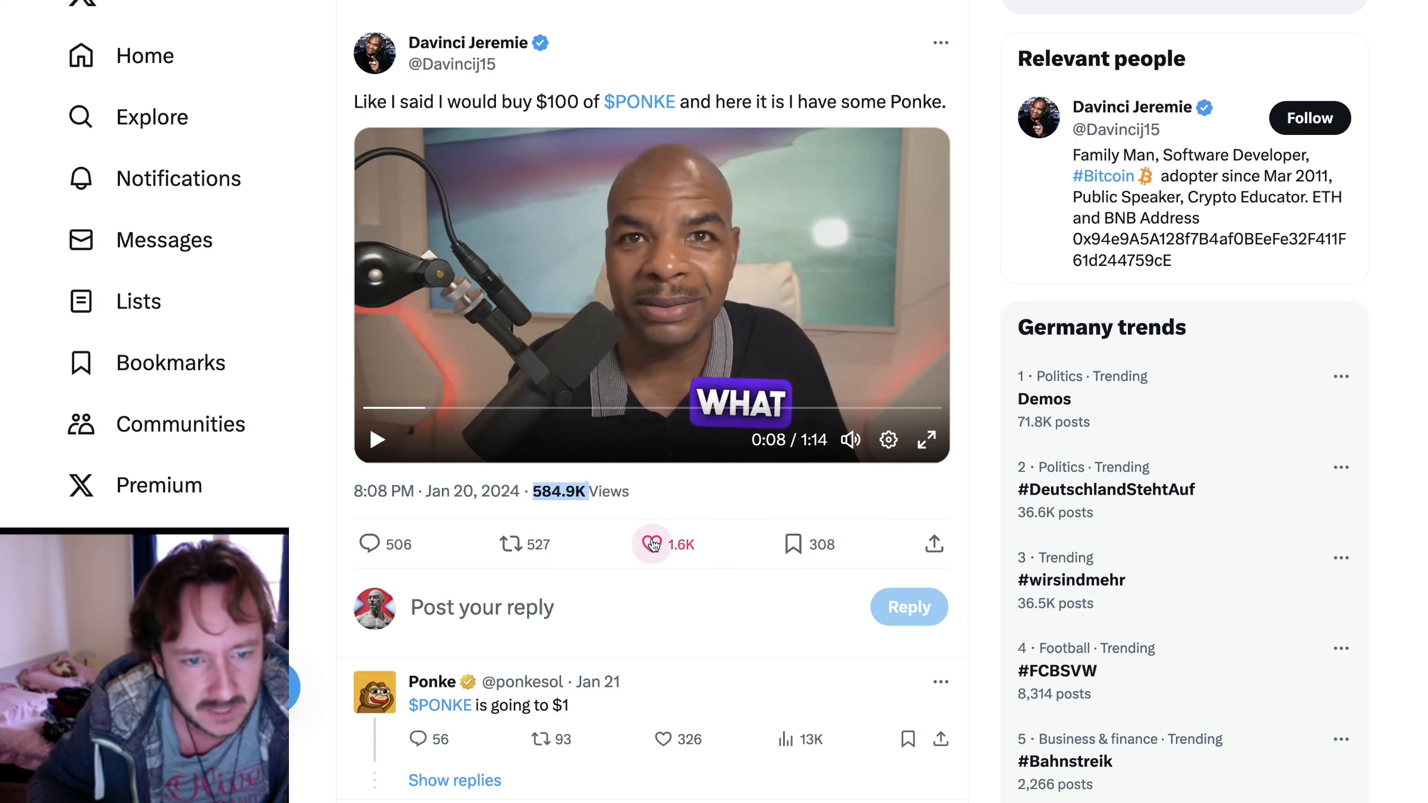
Like Davinci Jeremie's $PONKE video post and move to the Ponke account's profile posts.
left_click(650, 543)
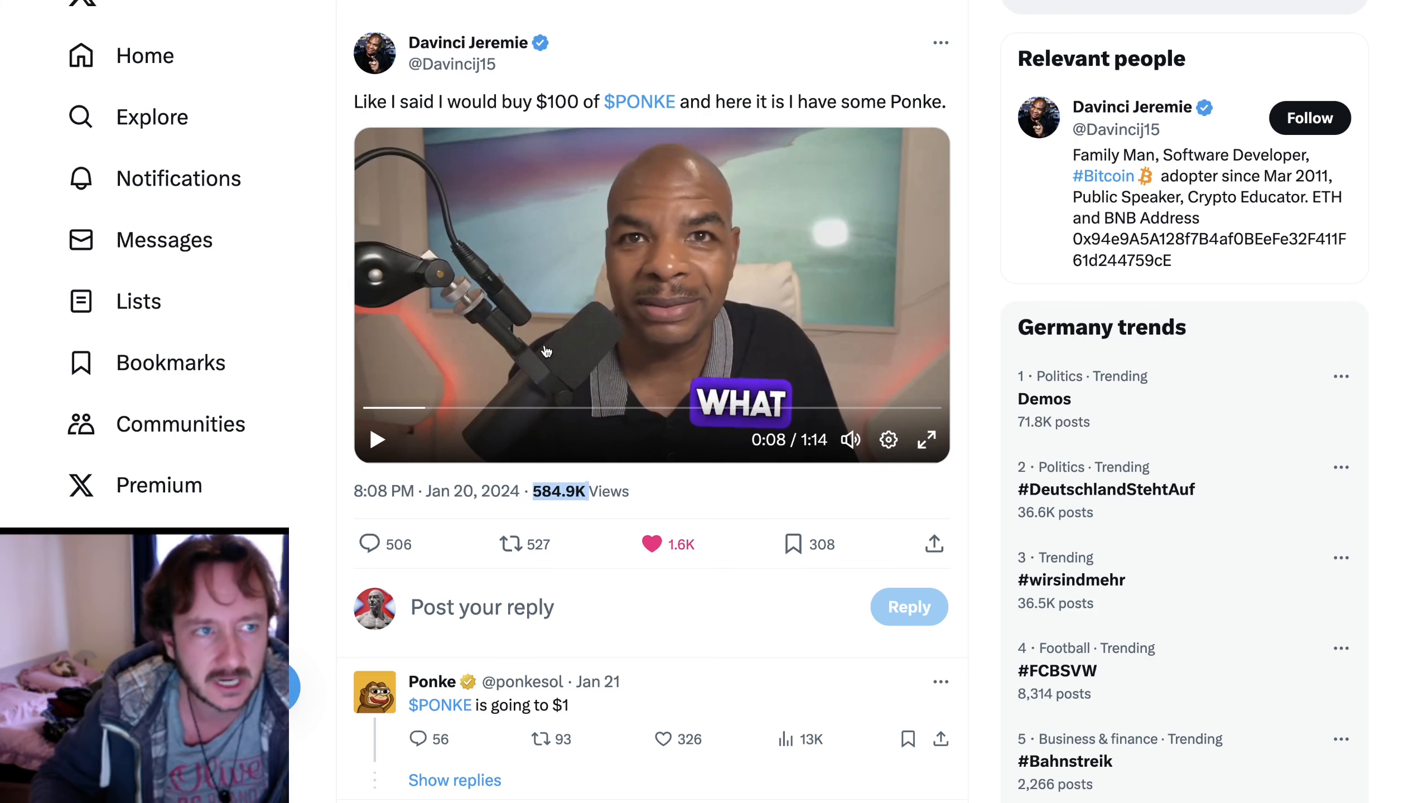
scroll("down", 3)
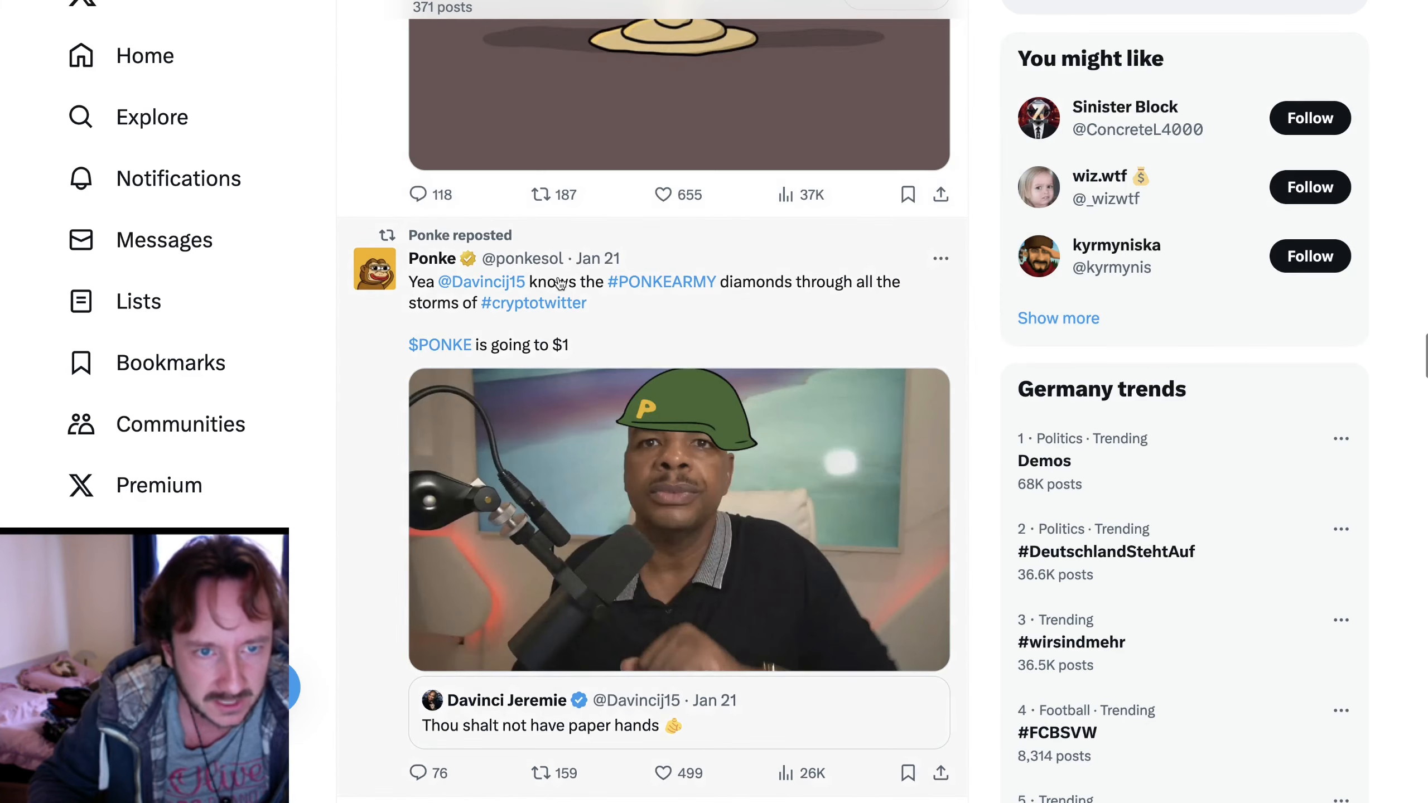
left_click(432, 257)
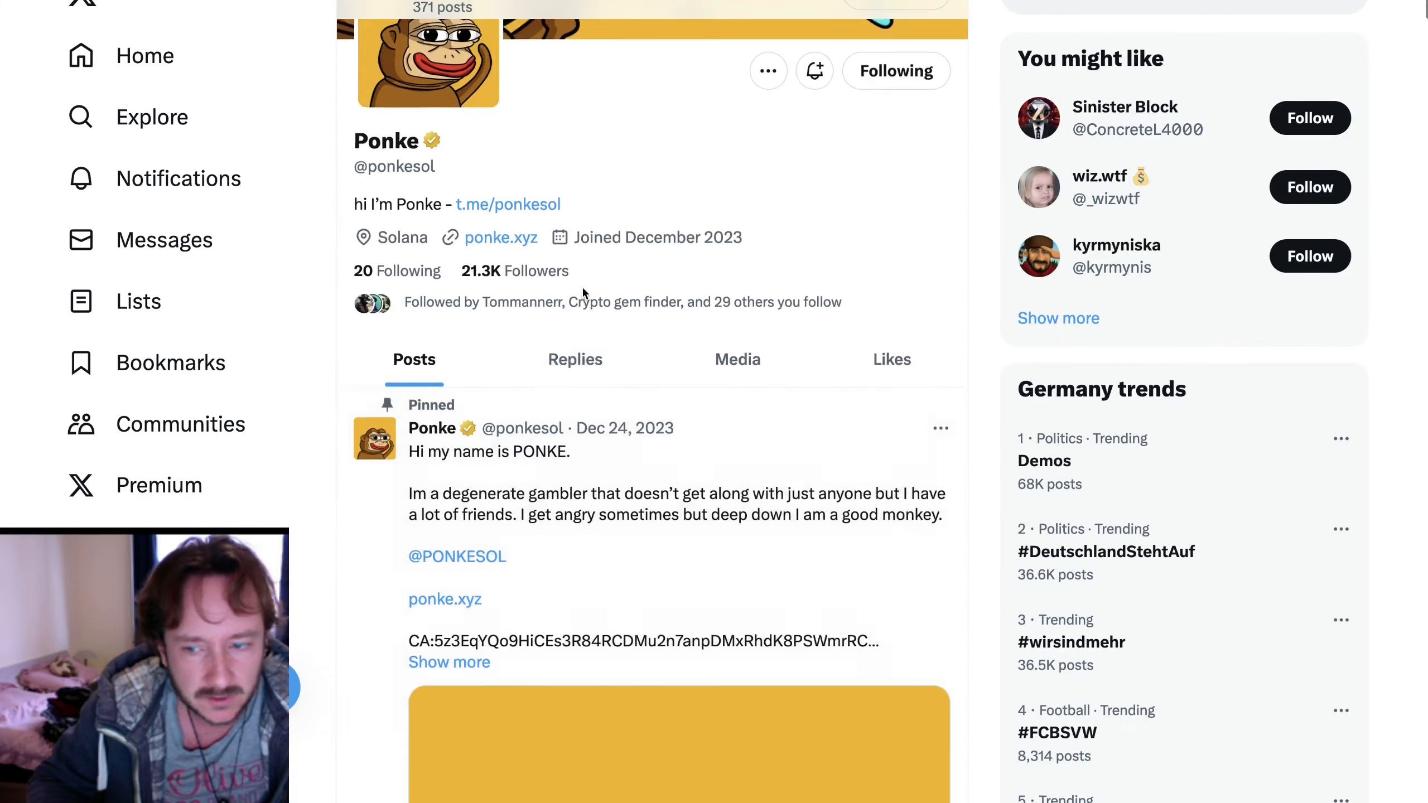
scroll("down", 3)
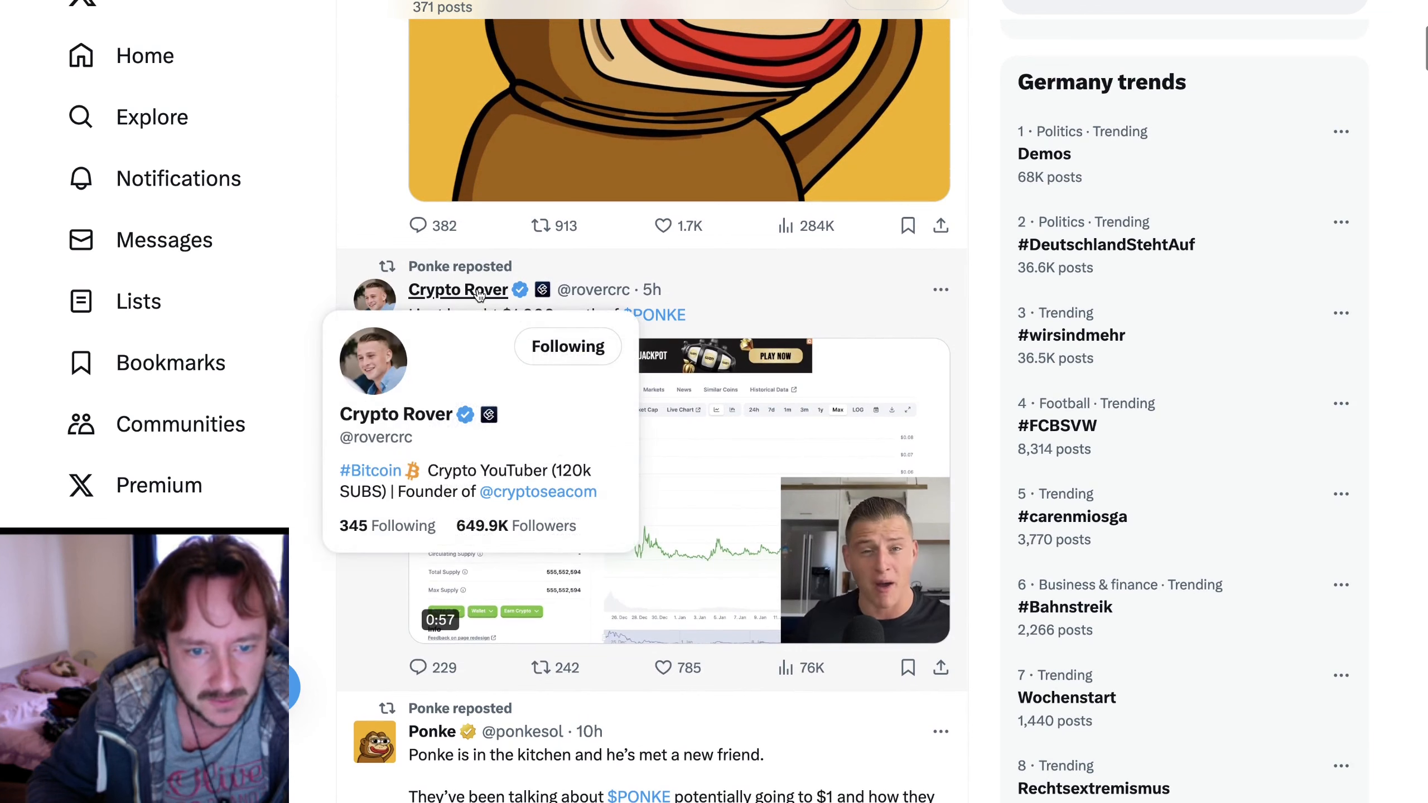
Play and pause Crypto Rover's "$1,000 worth of $PONKE" video, then view his profile.
left_click(742, 484)
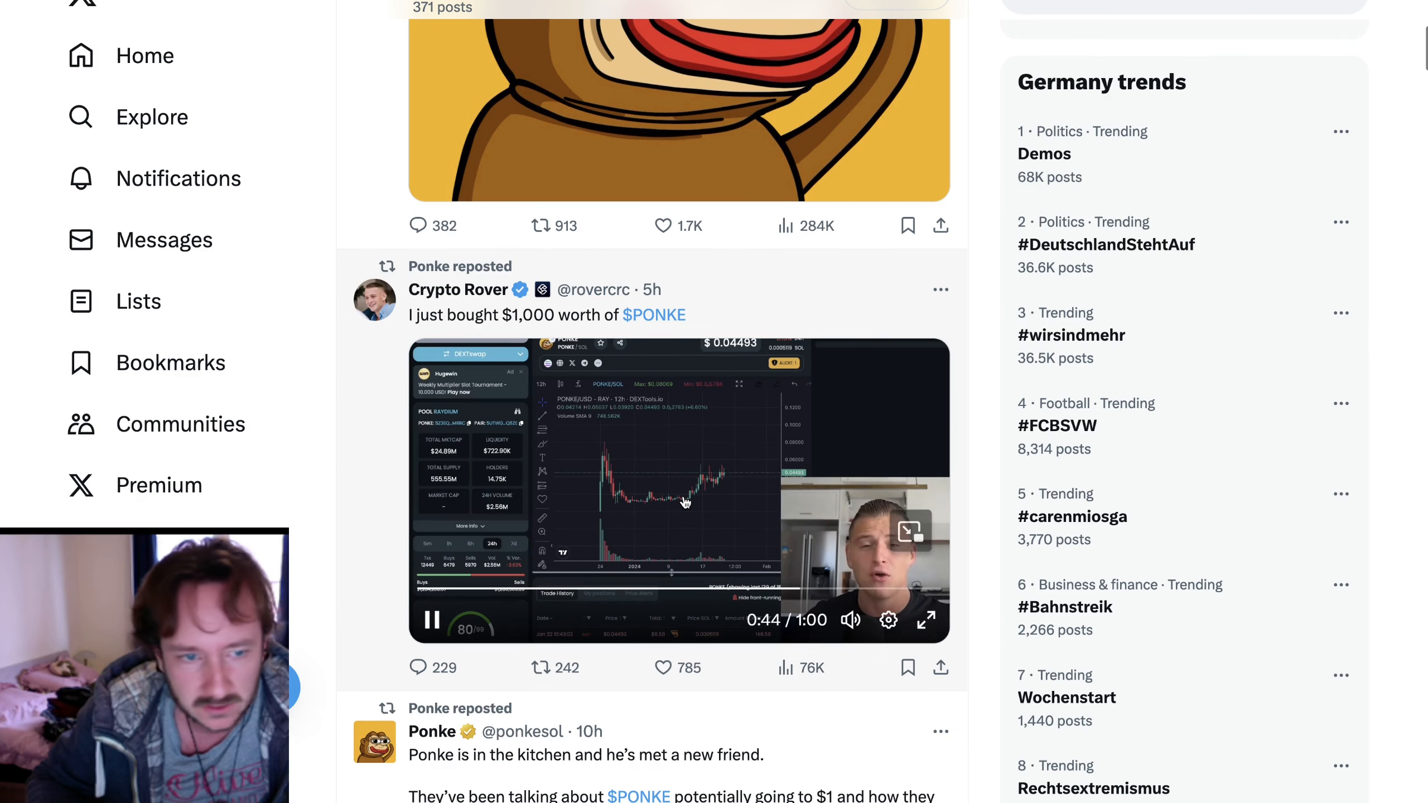
left_click(431, 620)
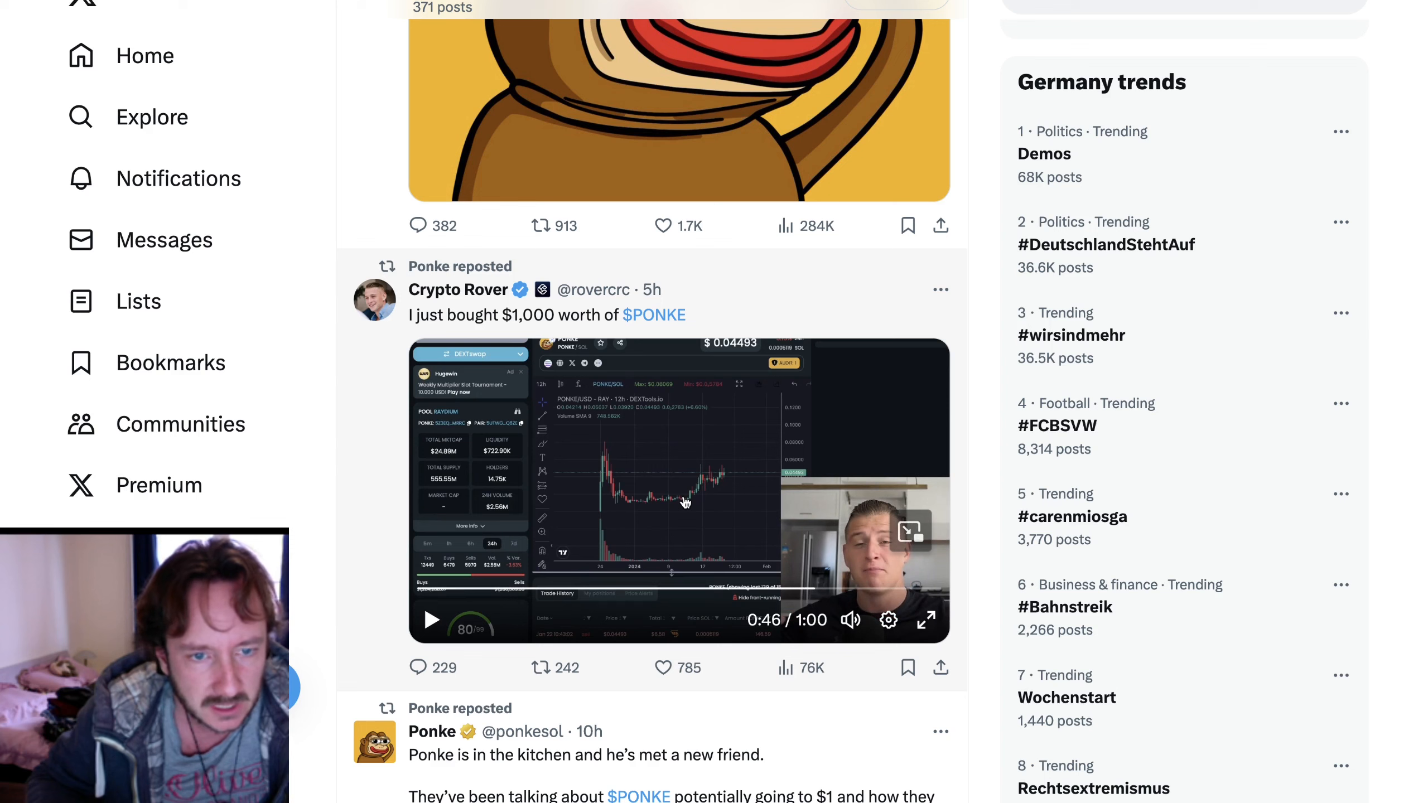
left_click(459, 291)
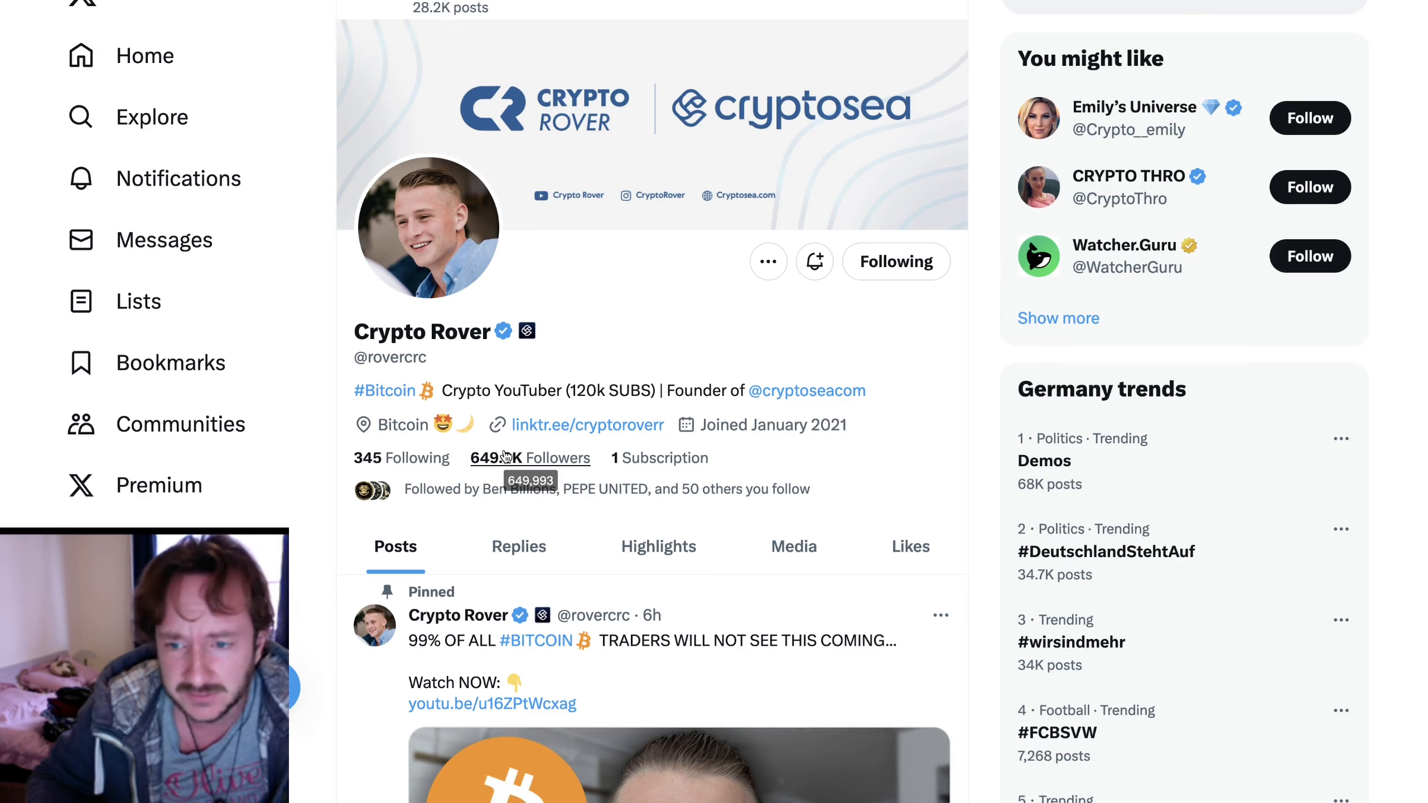
scroll("down", 3)
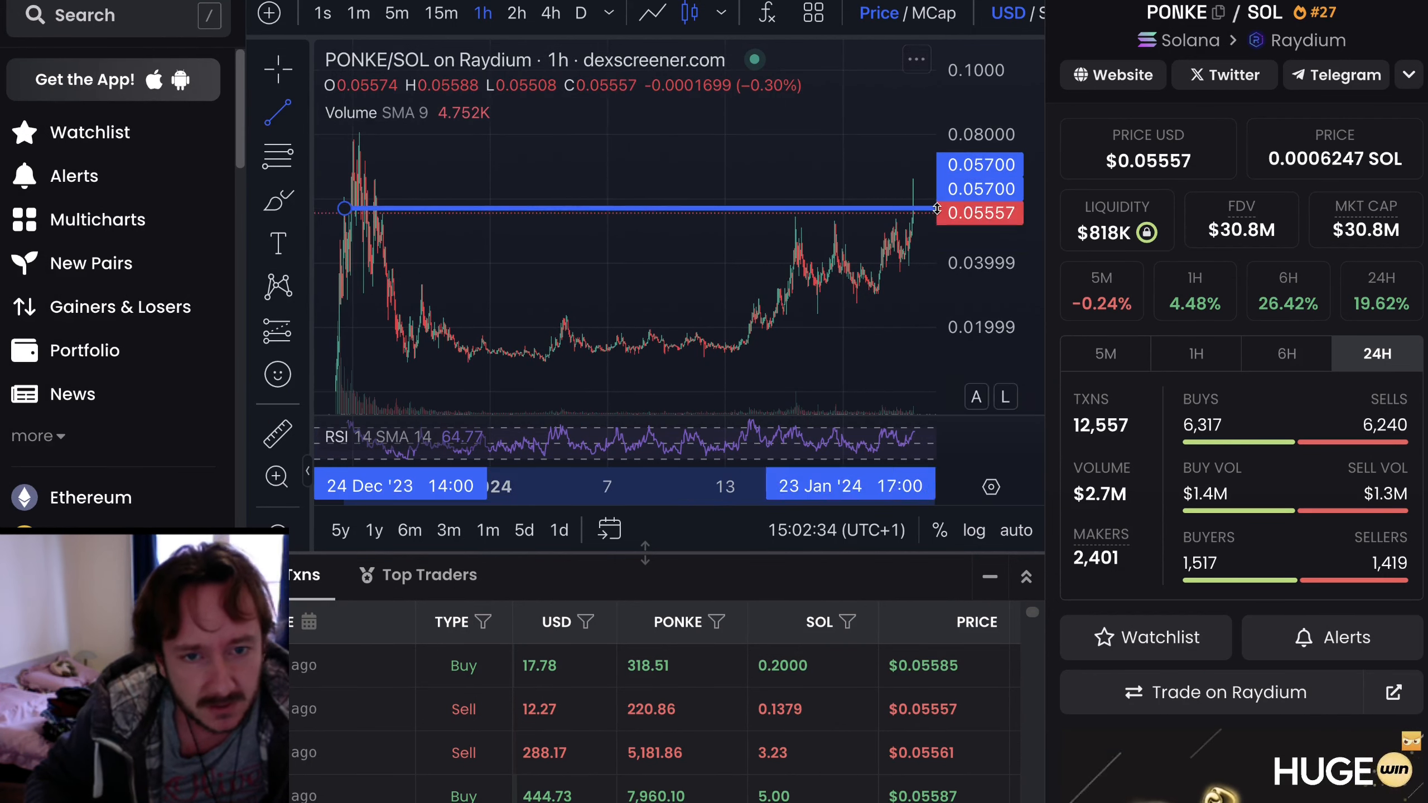
mouse_move(866, 348)
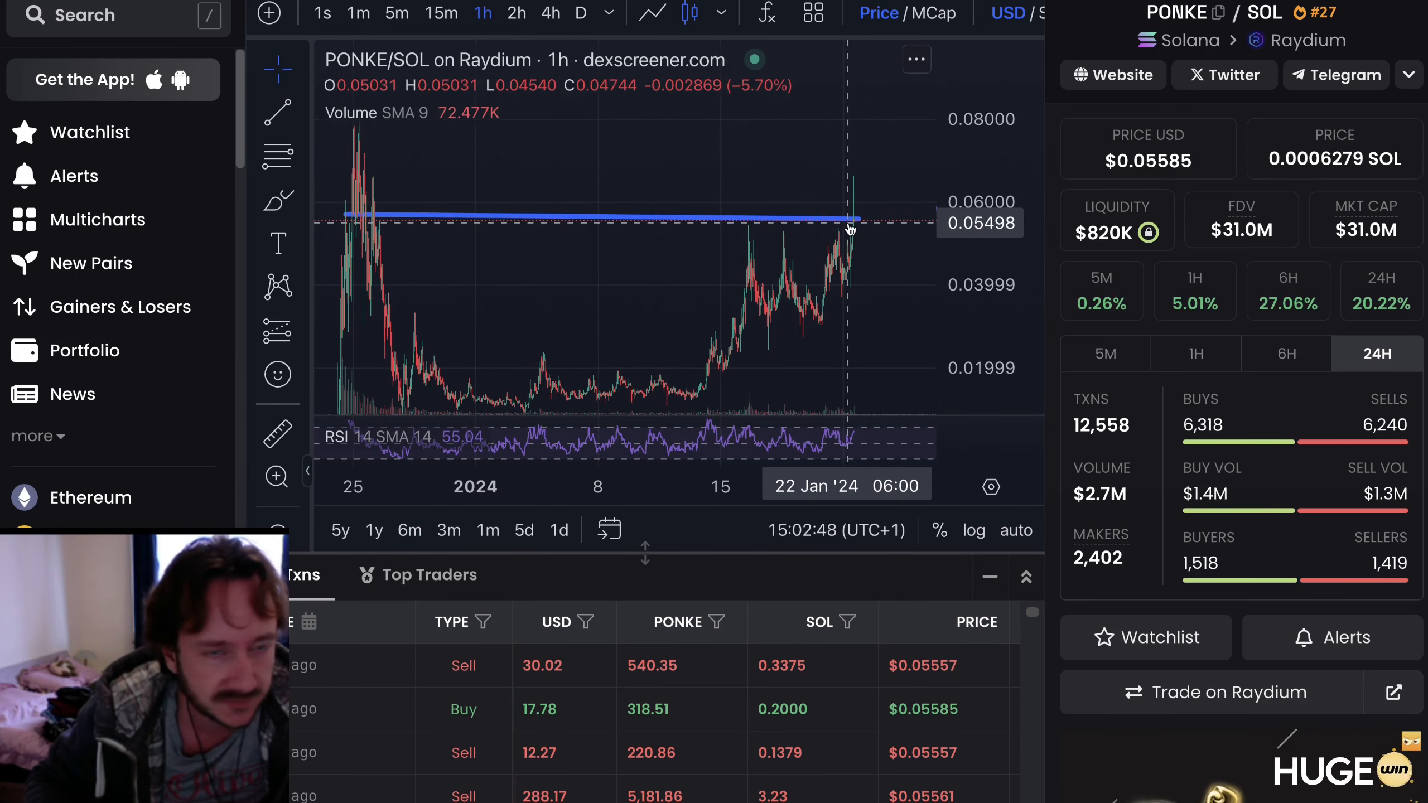
mouse_move(871, 241)
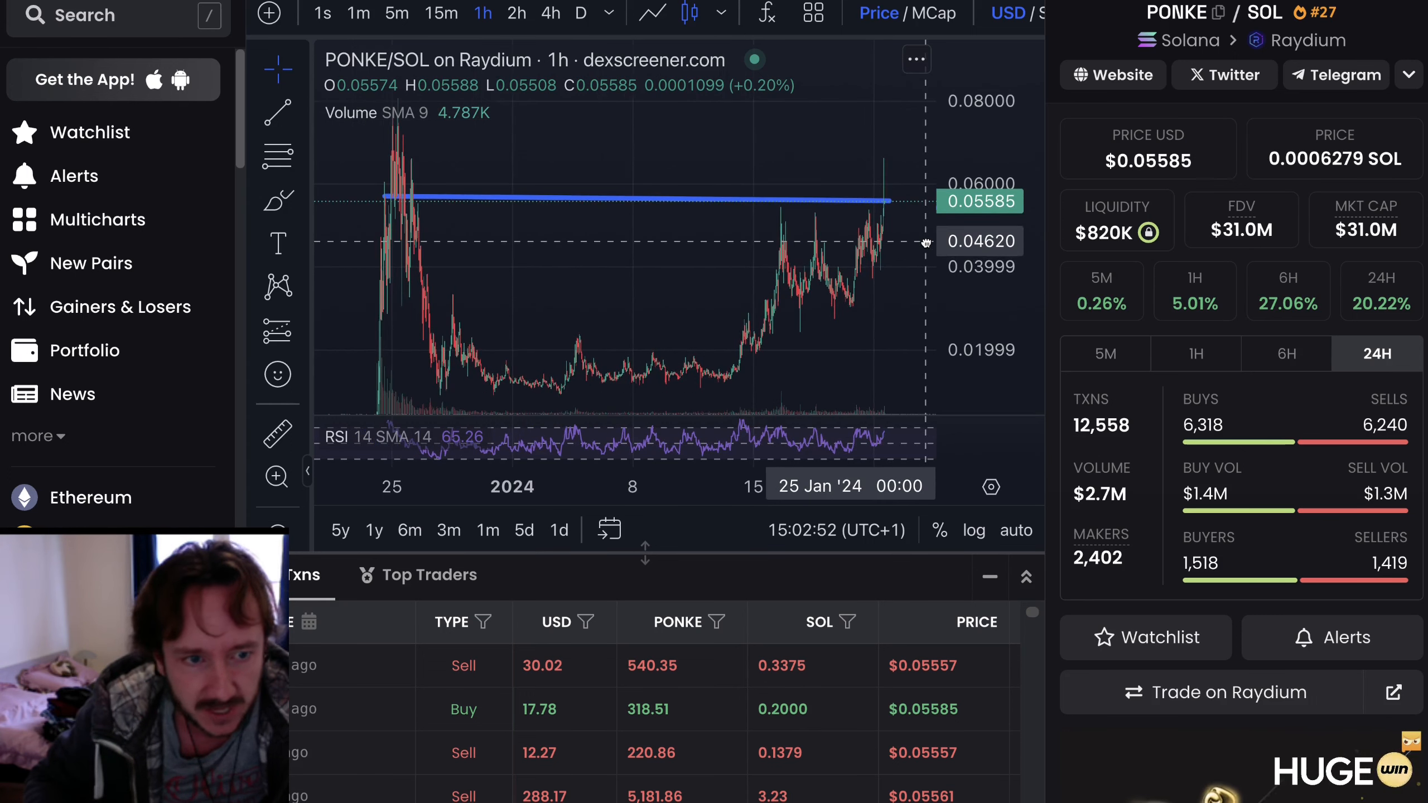
mouse_move(923, 241)
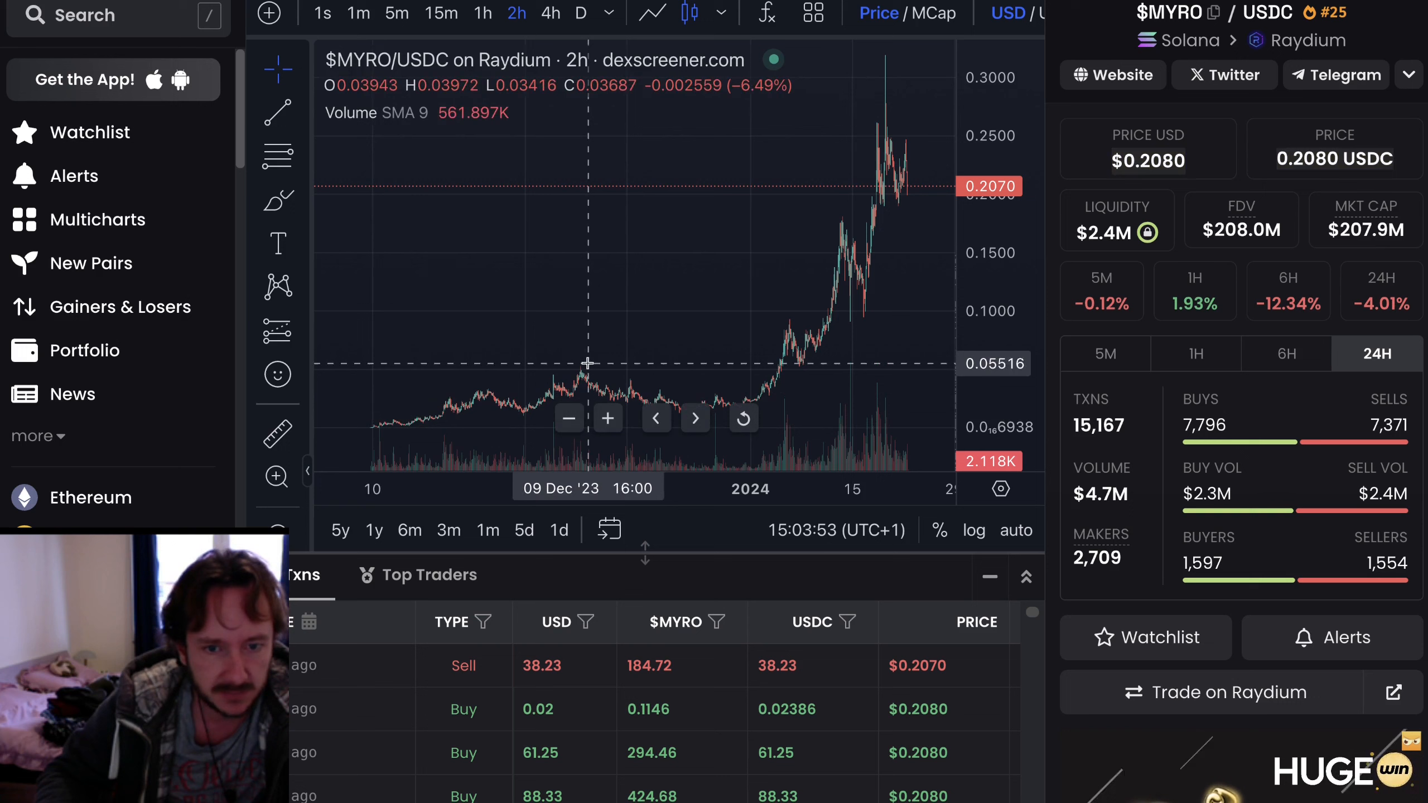
mouse_move(719, 407)
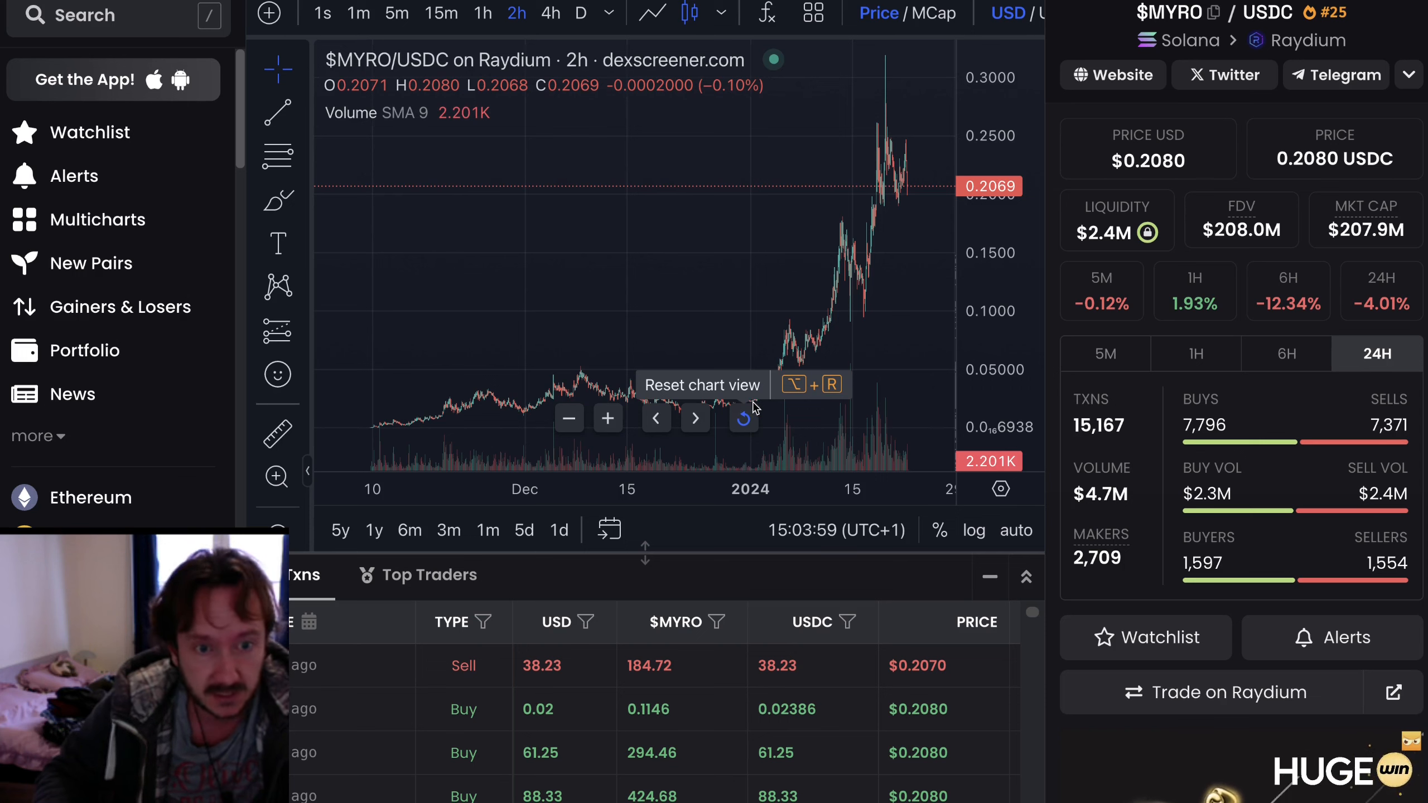
mouse_move(749, 400)
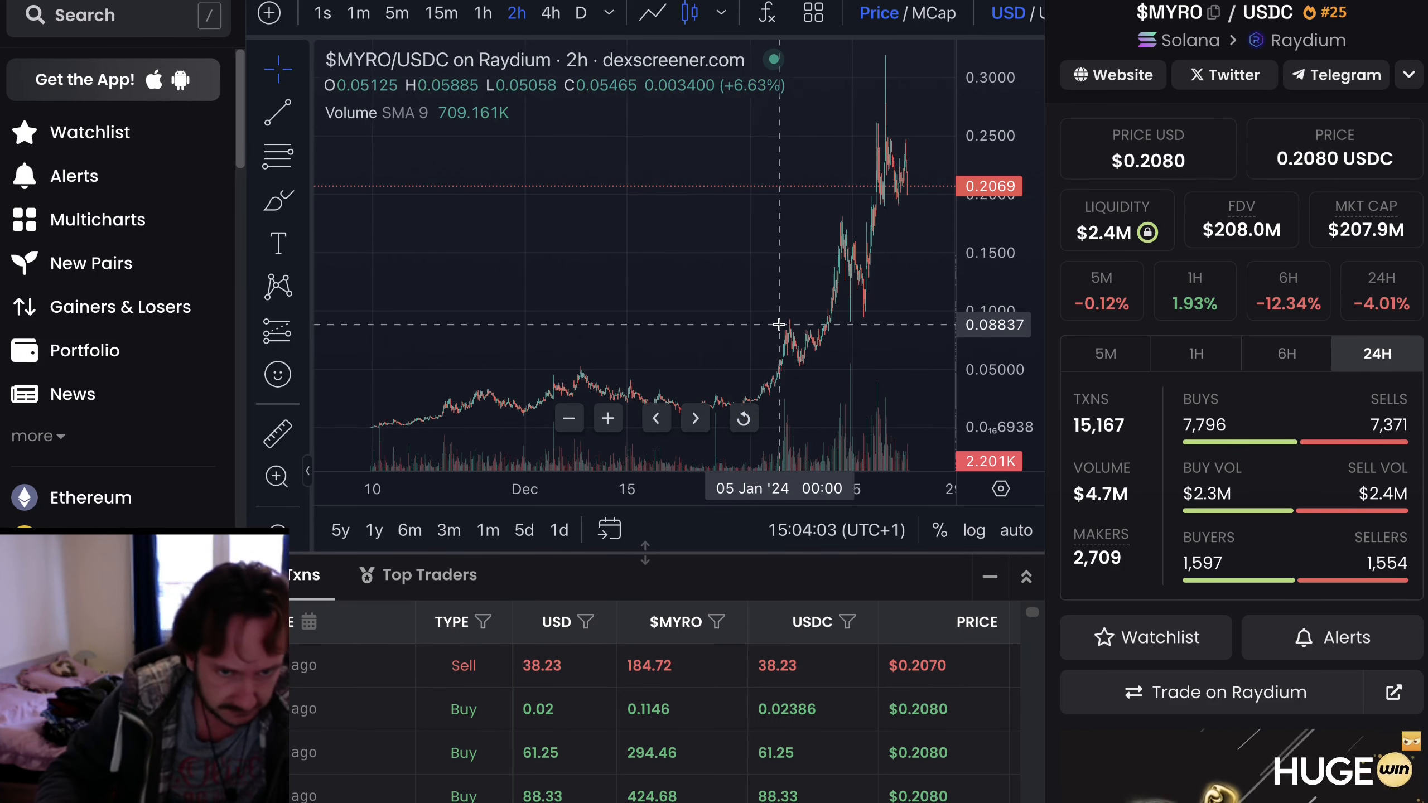
mouse_move(884, 118)
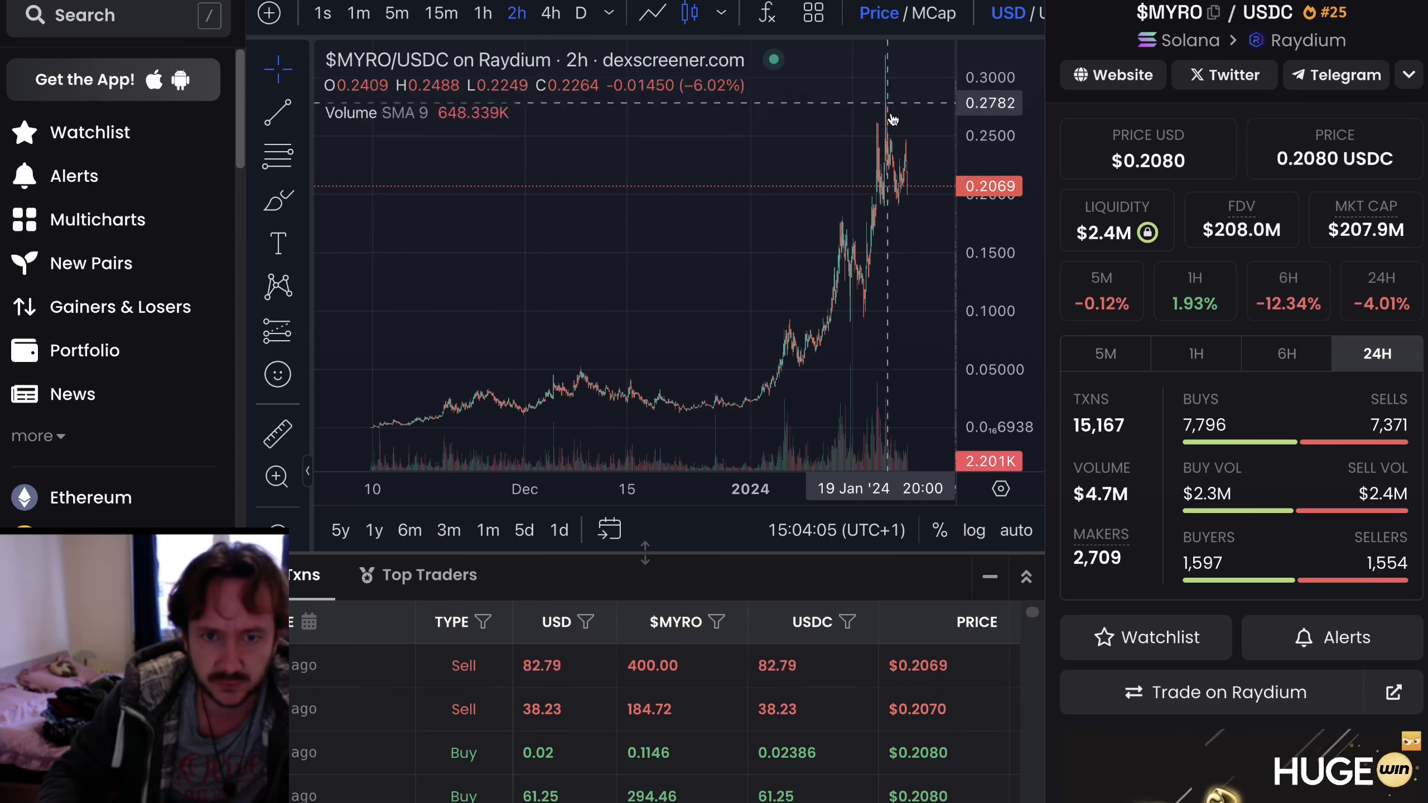
mouse_move(875, 201)
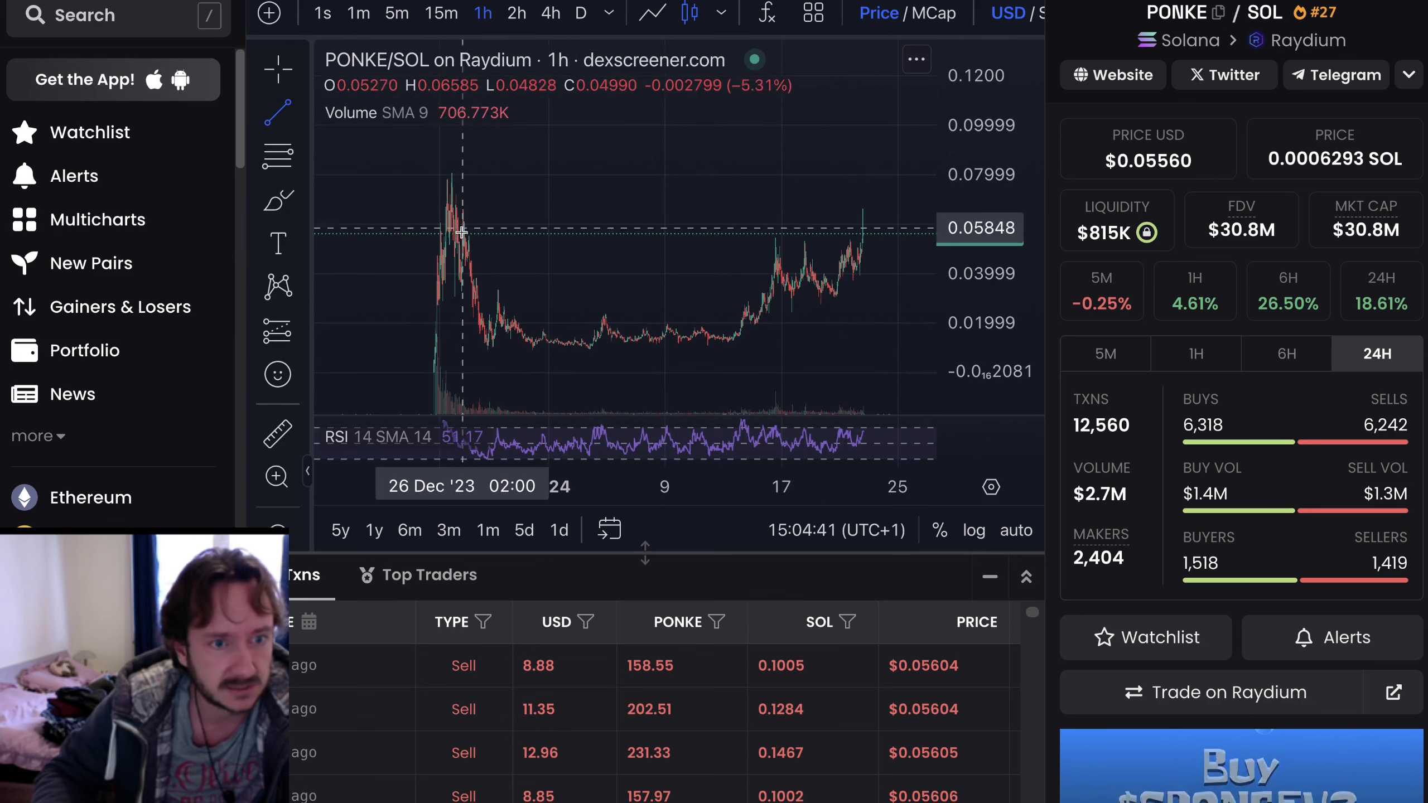
Place a horizontal line across the PONKE/SOL 1h chart at the December peak price.
left_click_drag(442, 239, 900, 239)
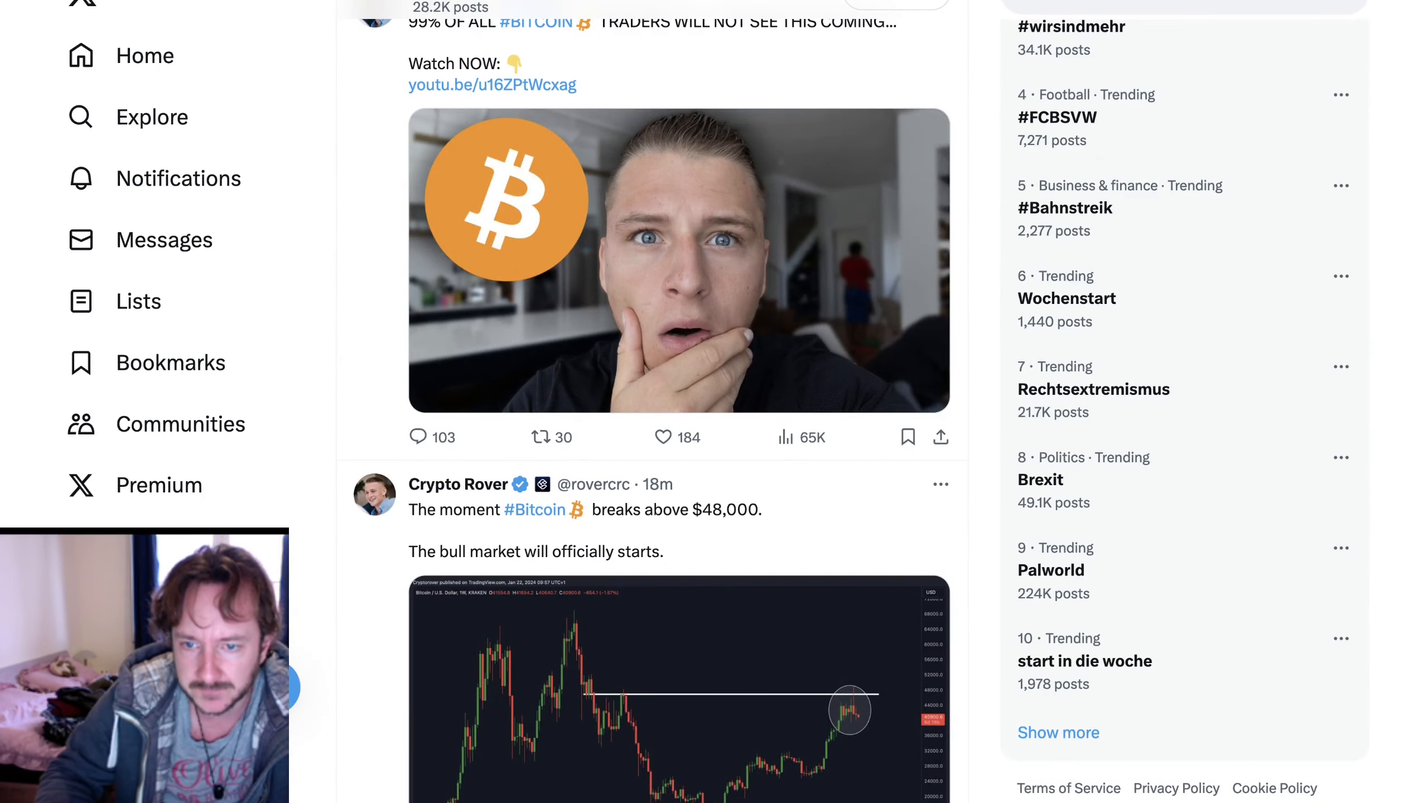
mouse_move(374, 72)
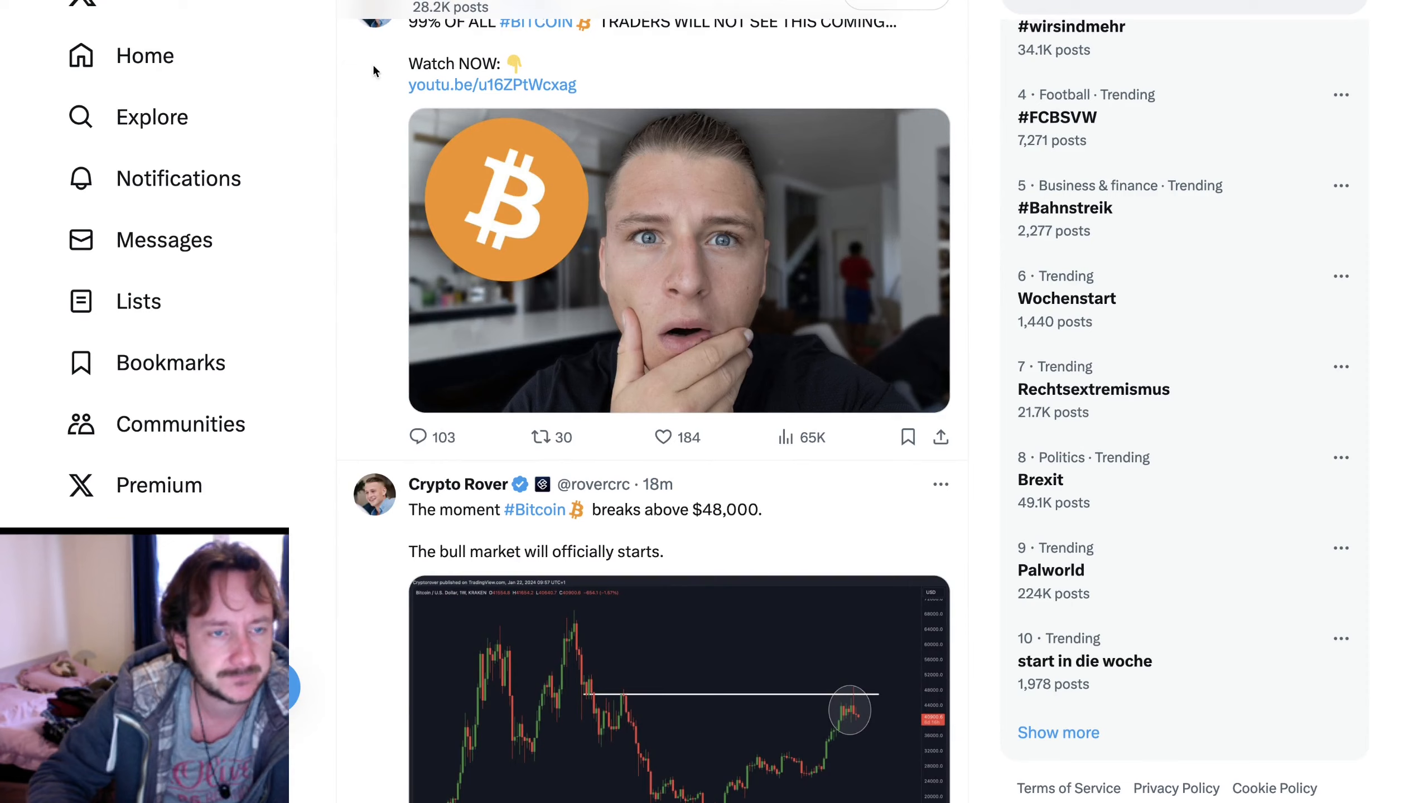
left_click(459, 483)
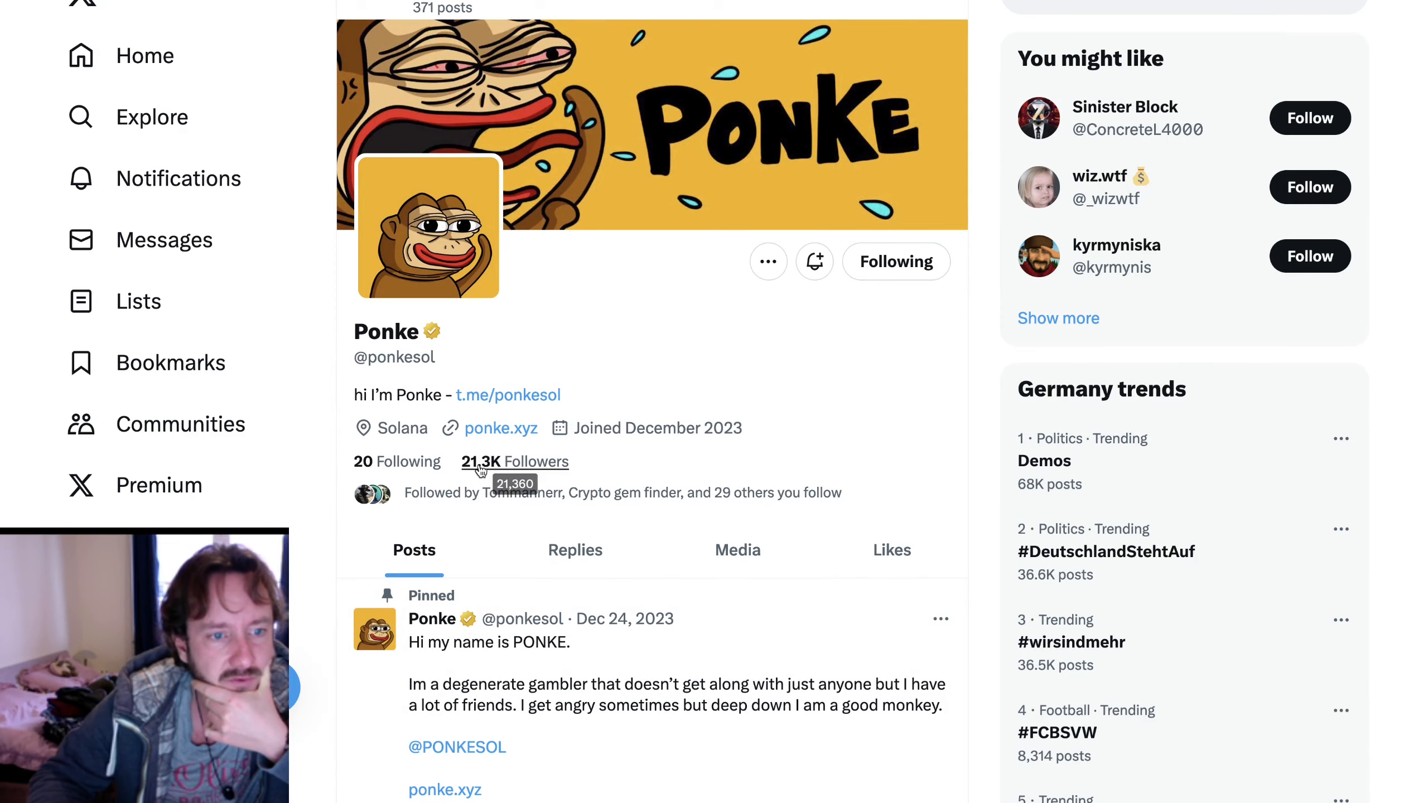
scroll("down", 3)
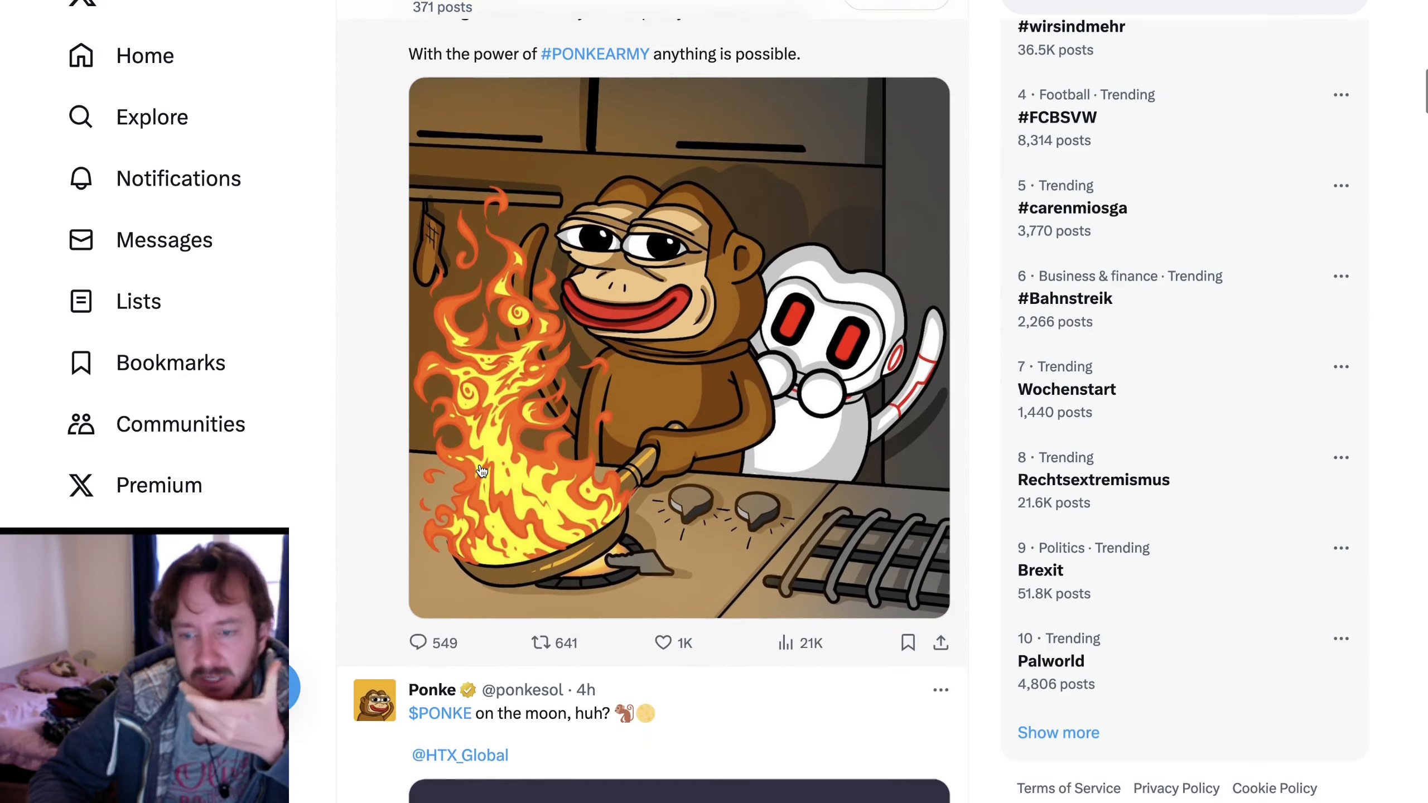
scroll("down", 3)
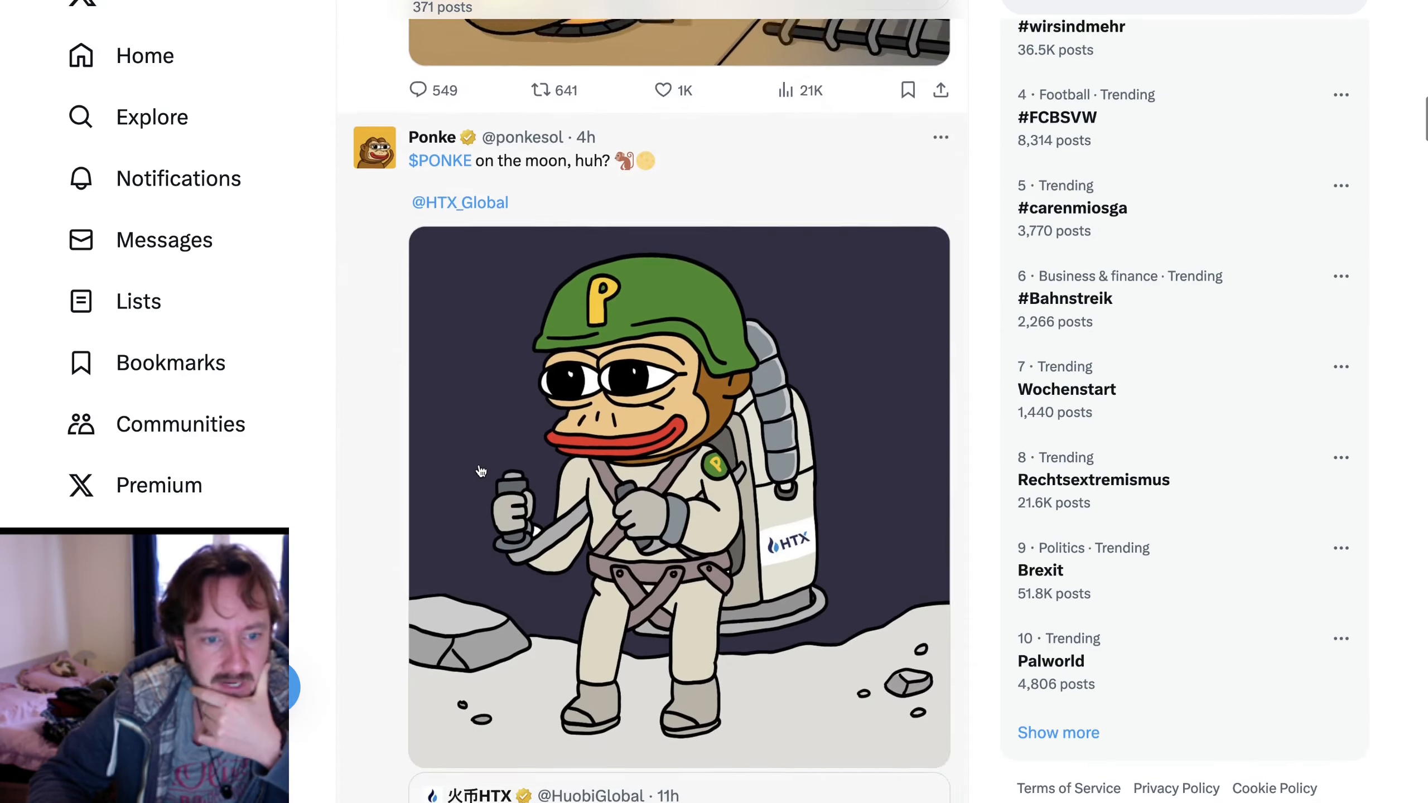
scroll("down", 3)
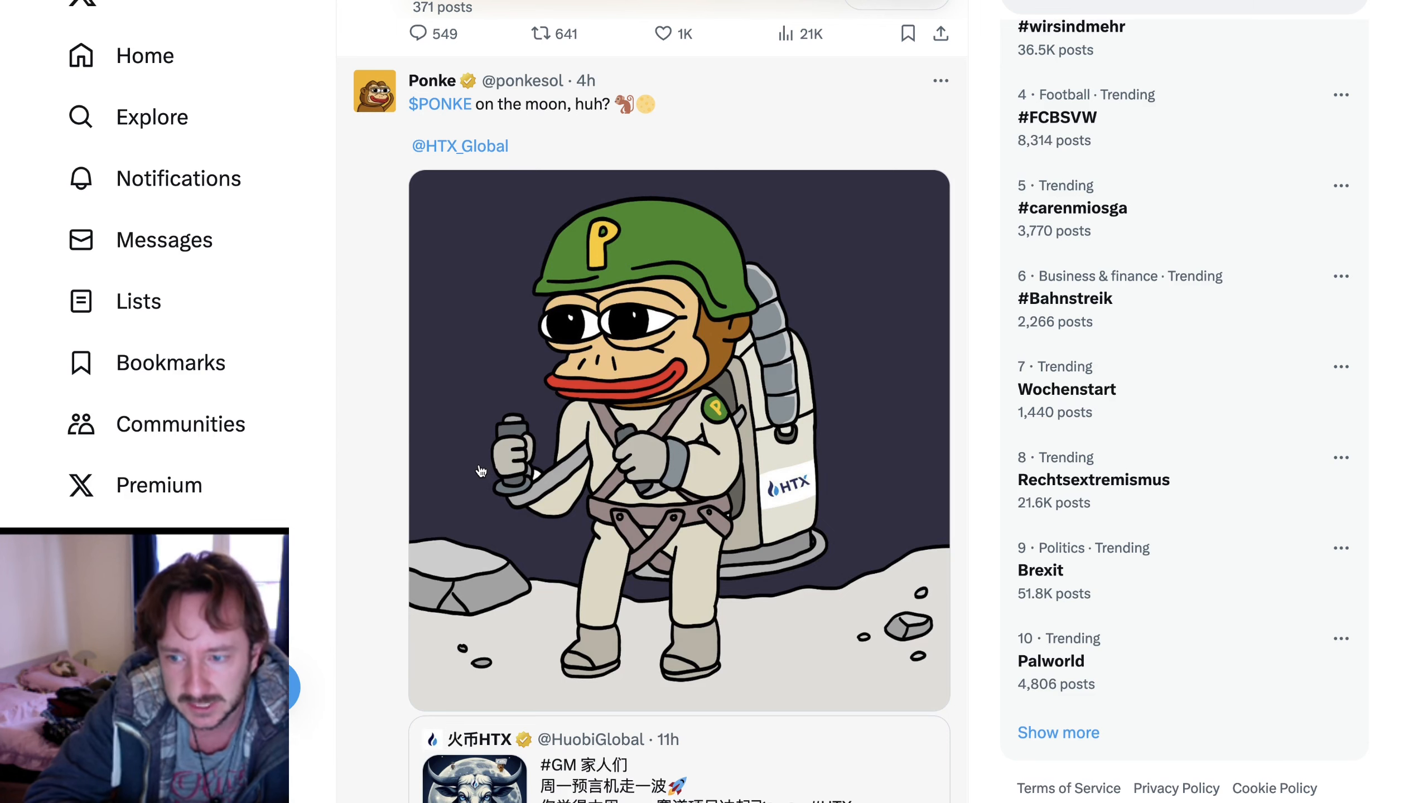
scroll("down", 3)
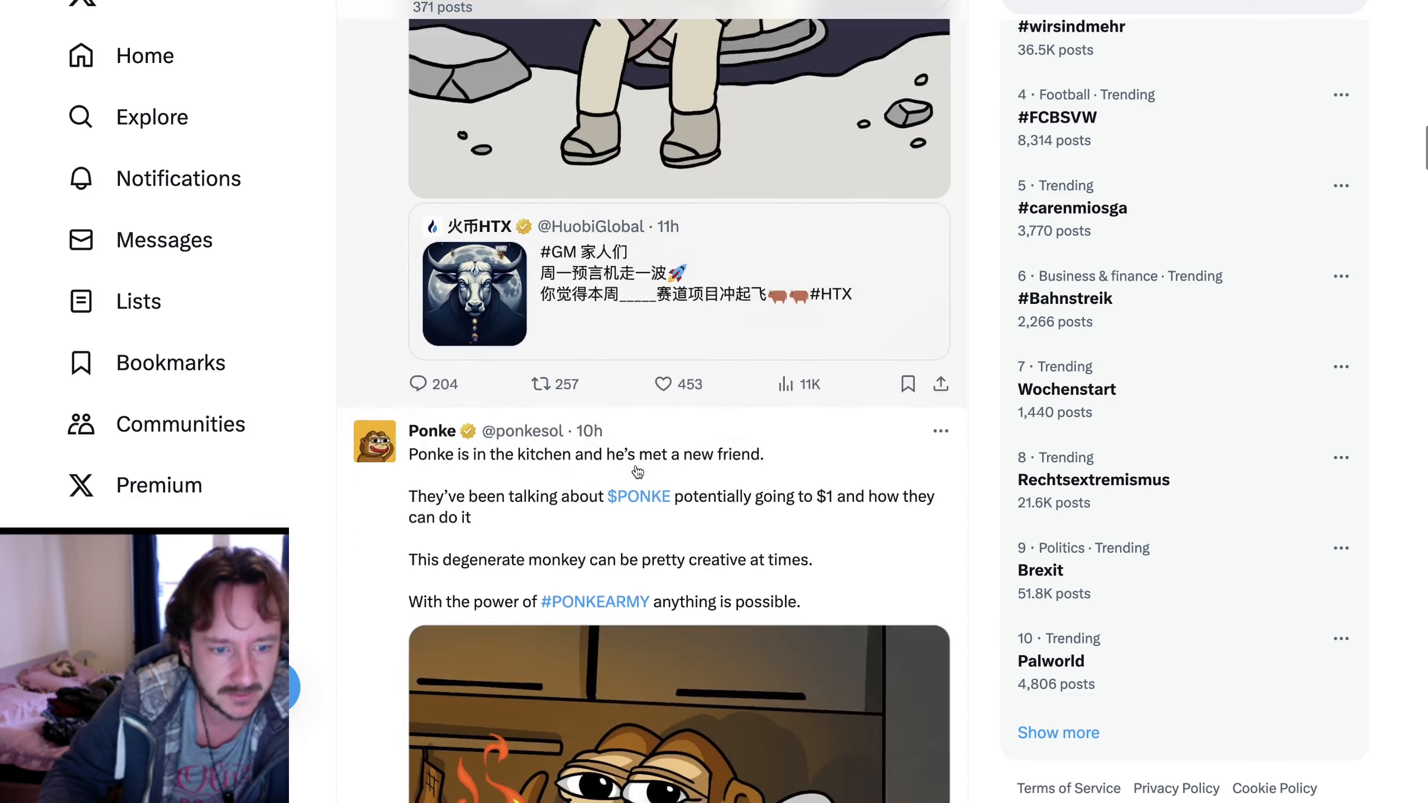
left_click(431, 431)
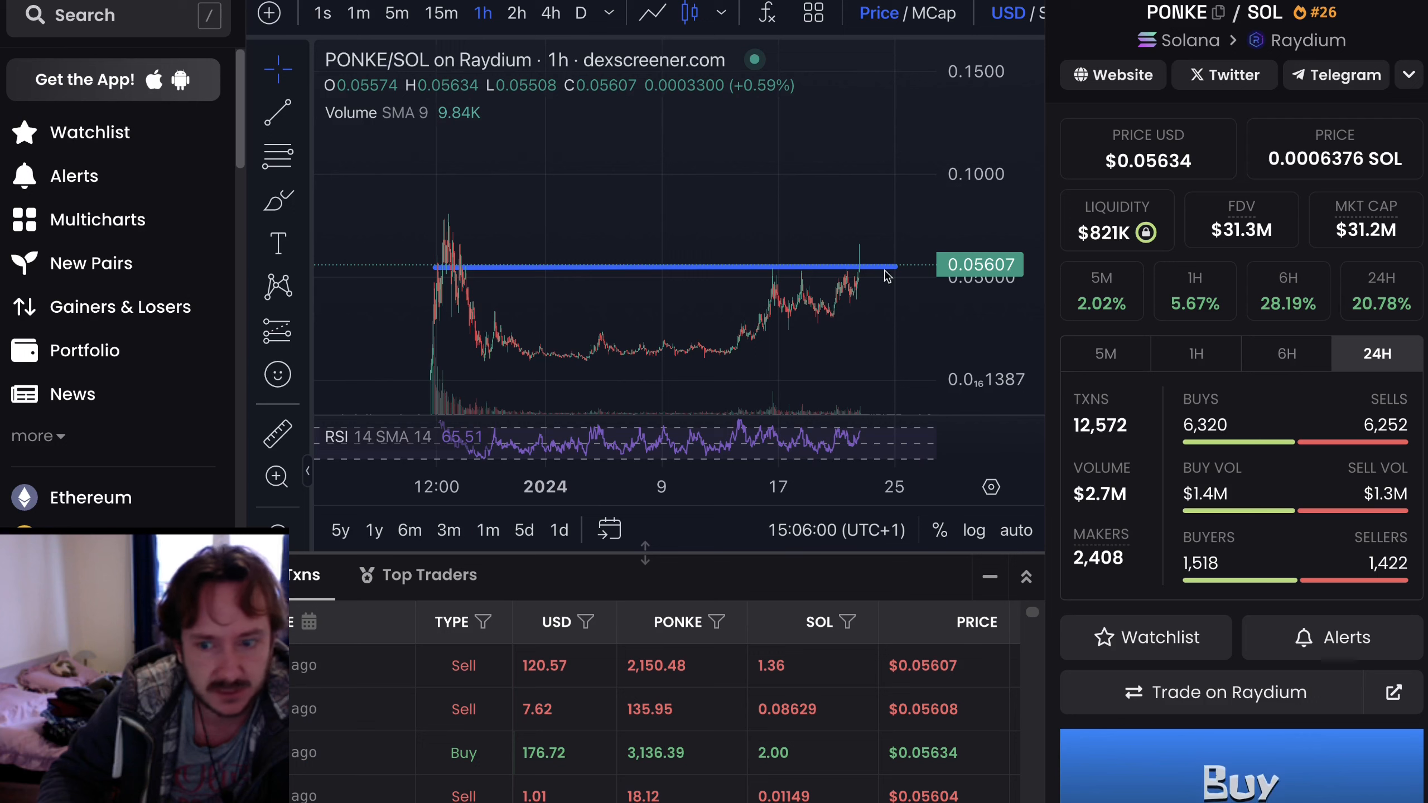
mouse_move(689, 300)
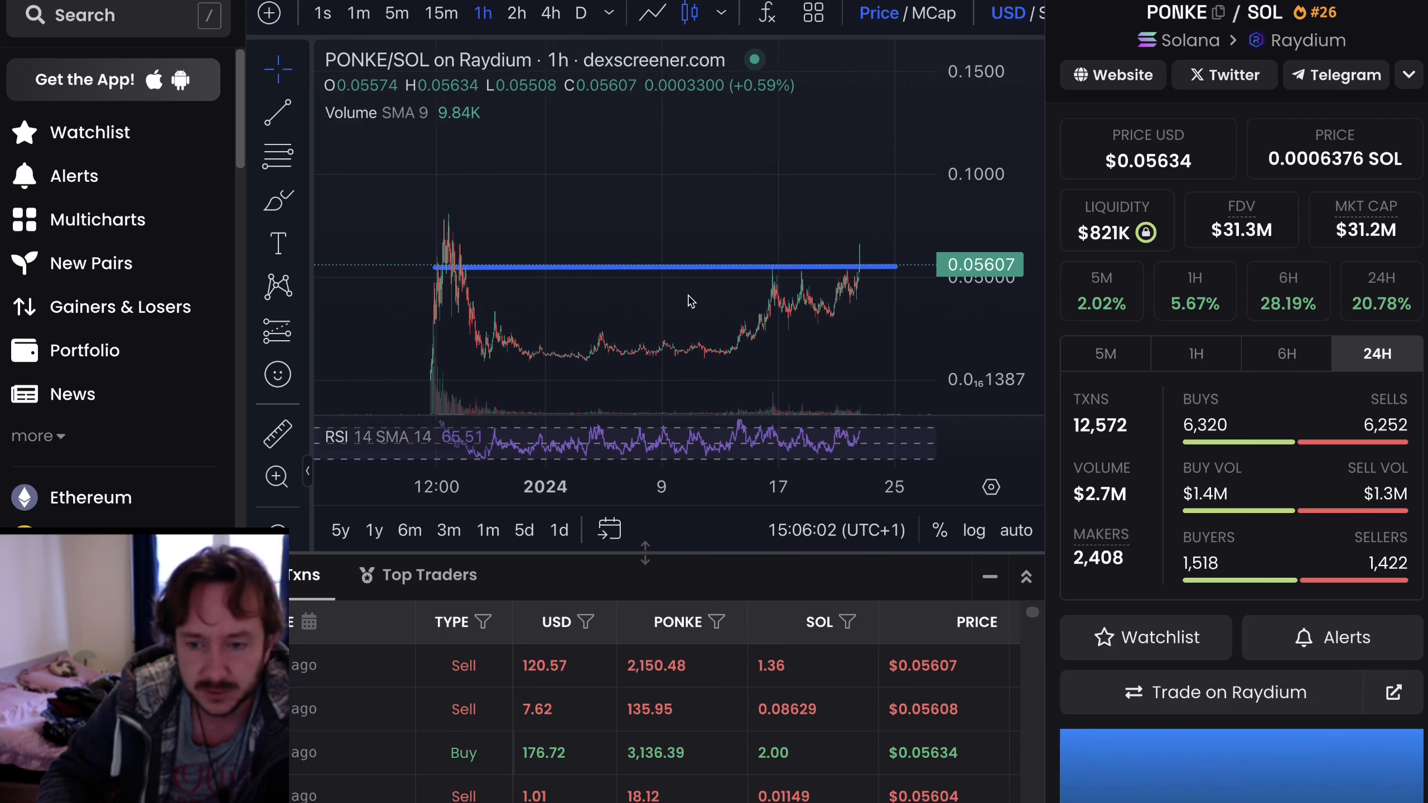